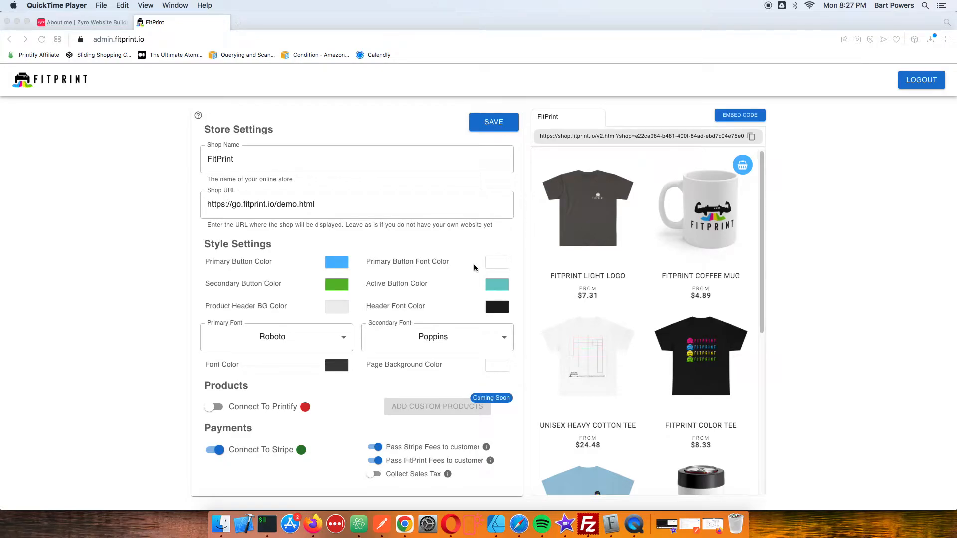
mouse_move(315, 203)
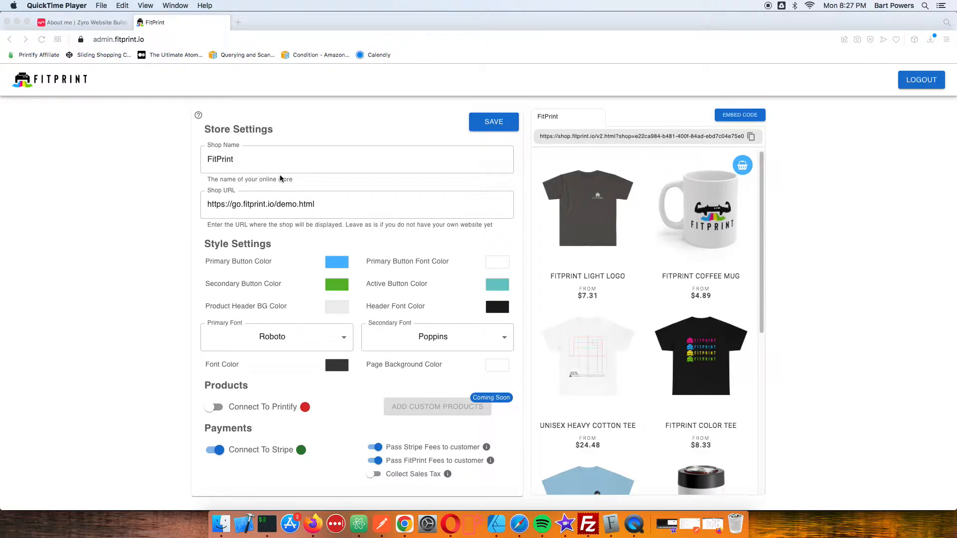
Switch from the FitPrint admin tab to the Zyro editor showing the About me page.
click(70, 22)
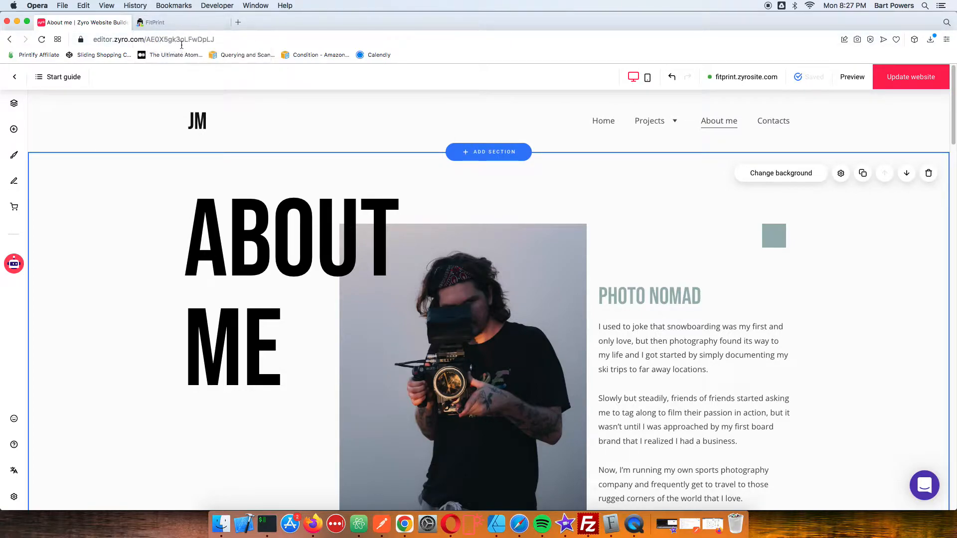
Create a new blank page from the Pages and navigation list.
scroll(down, 3)
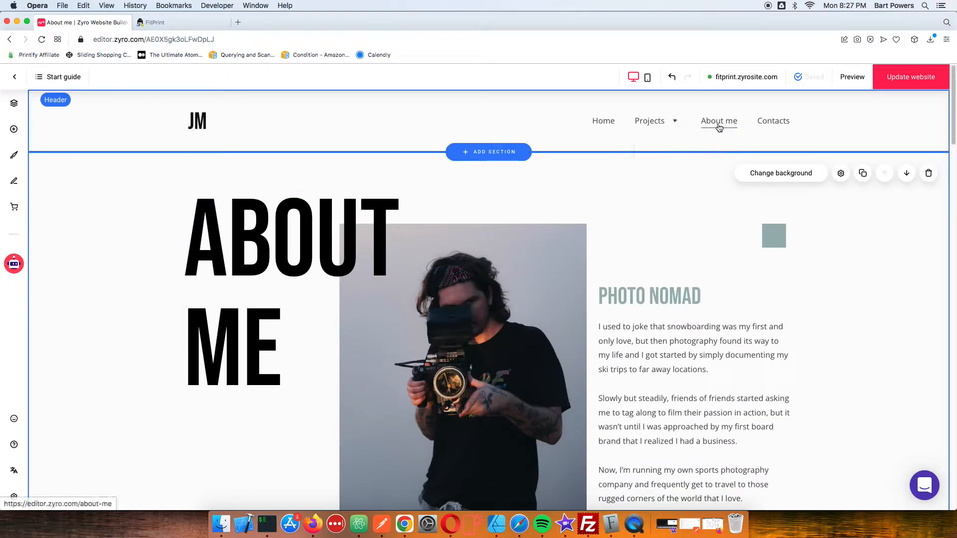
click(719, 120)
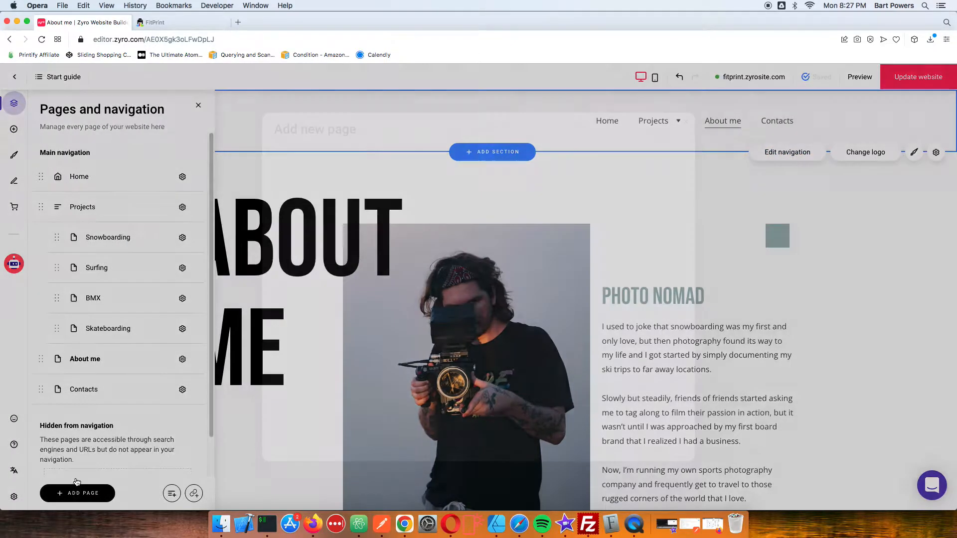
click(77, 492)
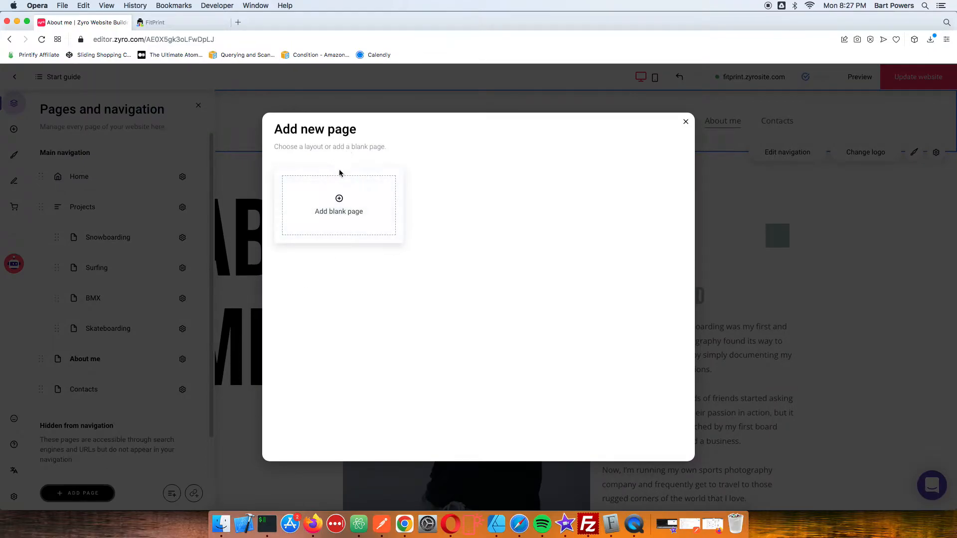
click(339, 205)
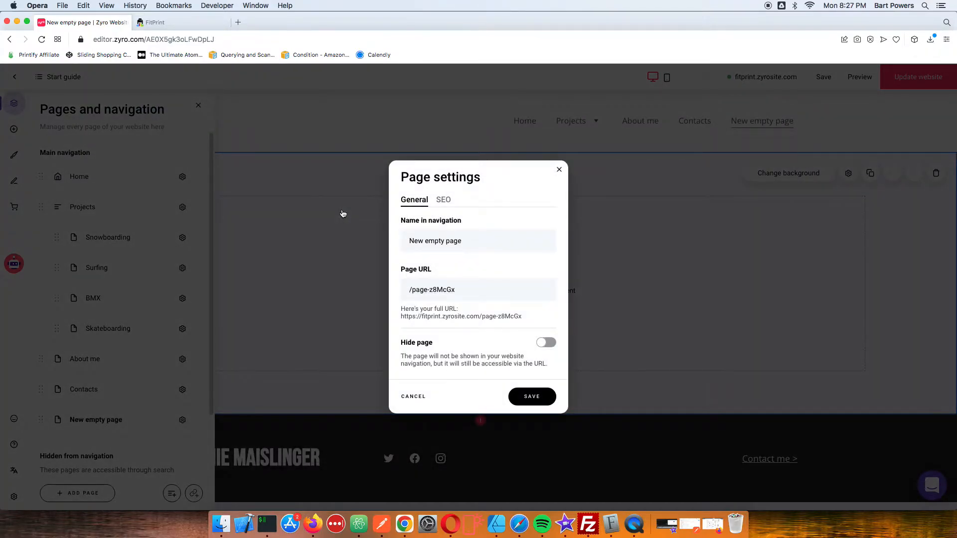
Name the new page 'Shop' (URL /shop) and save it to the main navigation.
triple_click(435, 241)
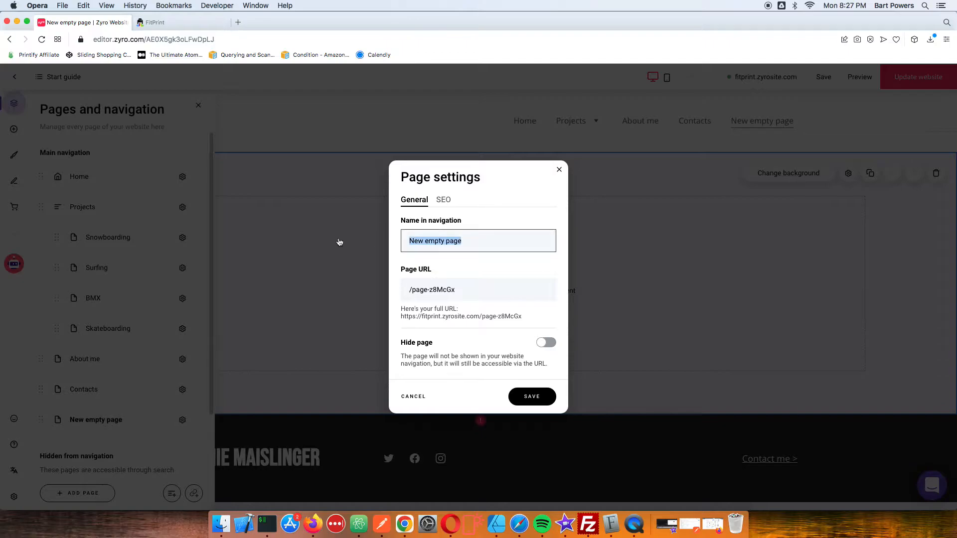
text(Shop)
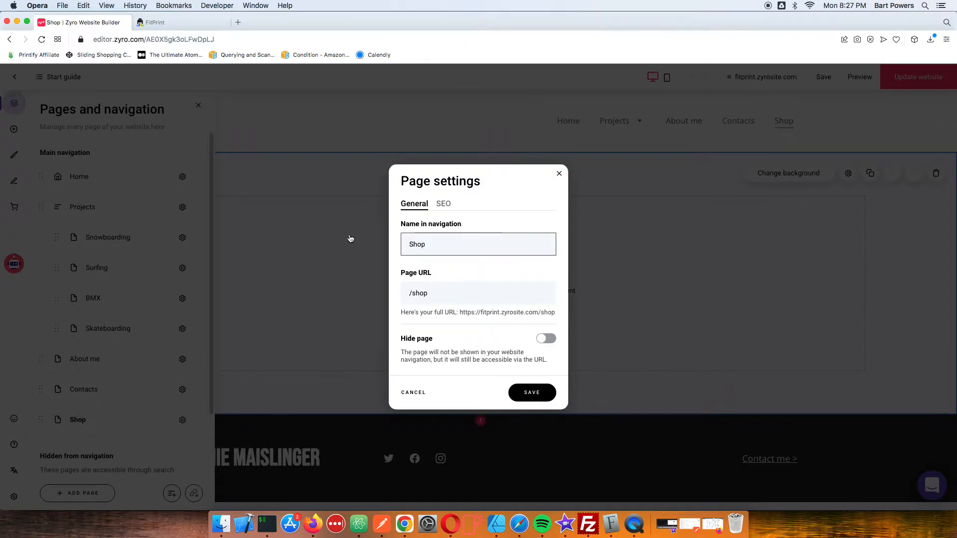
click(533, 393)
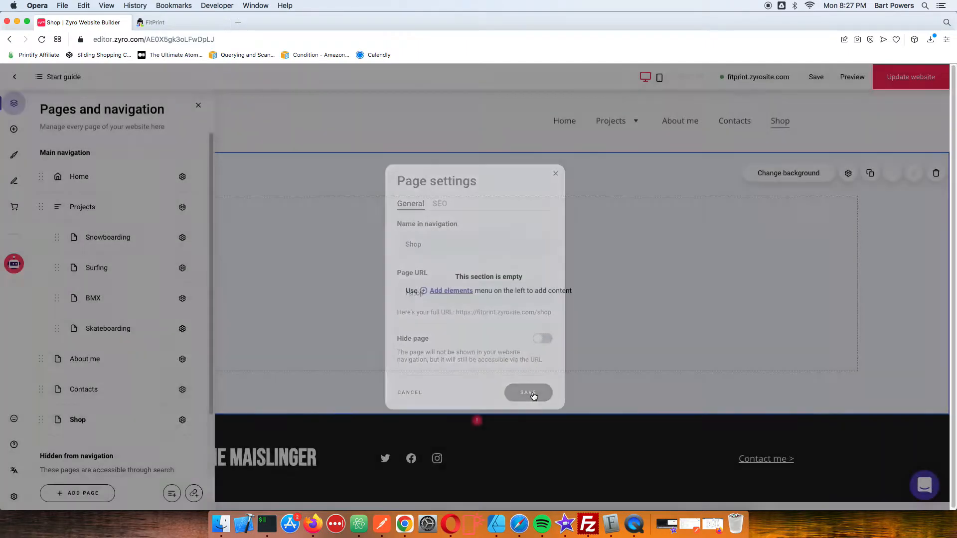
click(528, 393)
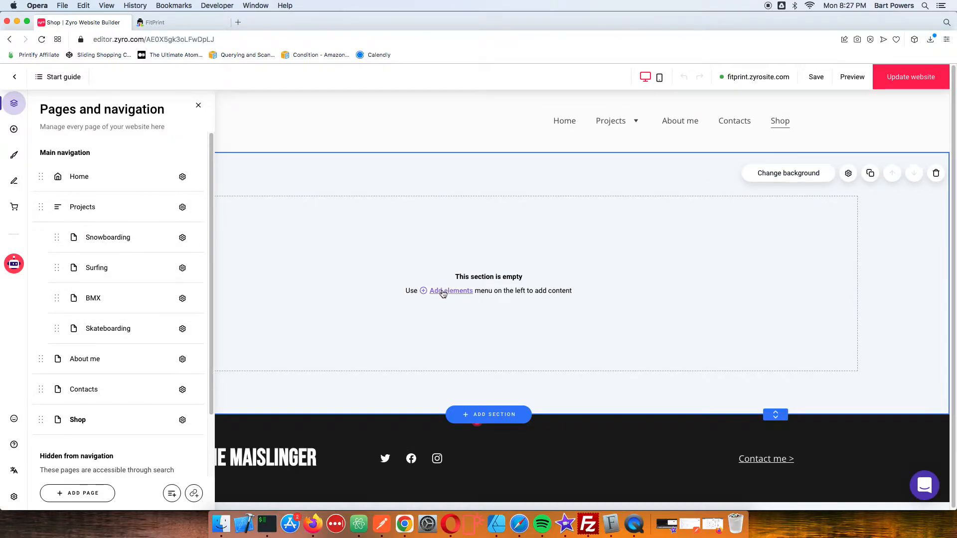
Add an Embed code element to the Shop section and copy FitPrint's iframe snippet for it.
click(199, 105)
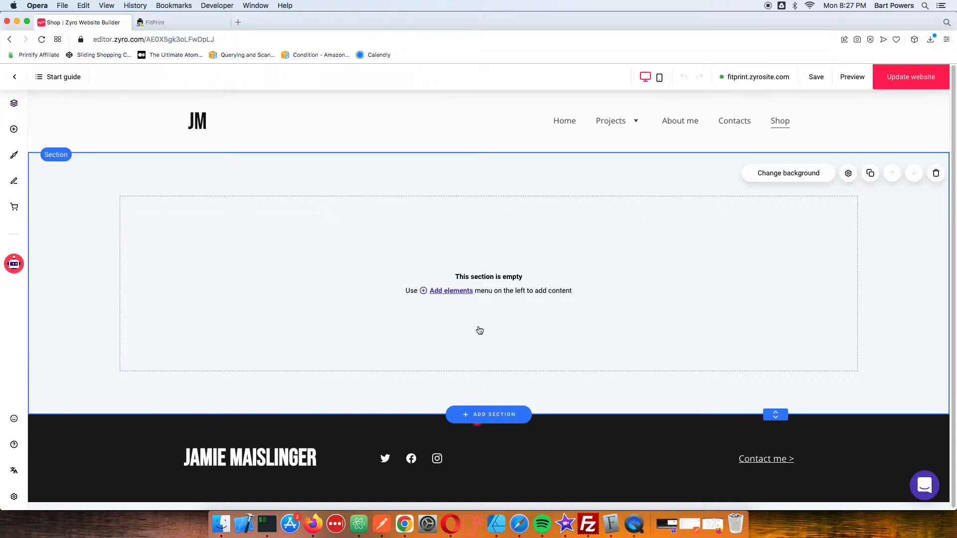
click(14, 129)
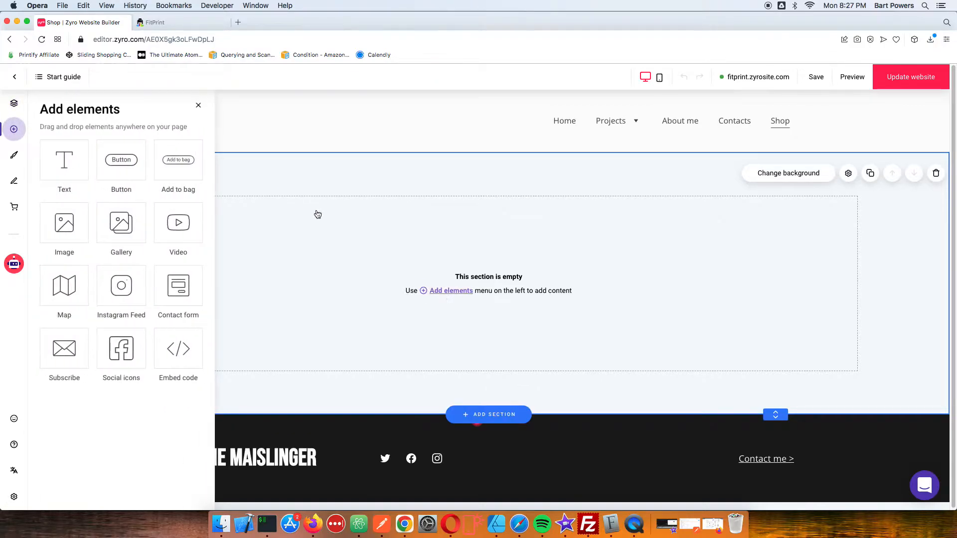
mouse_move(179, 353)
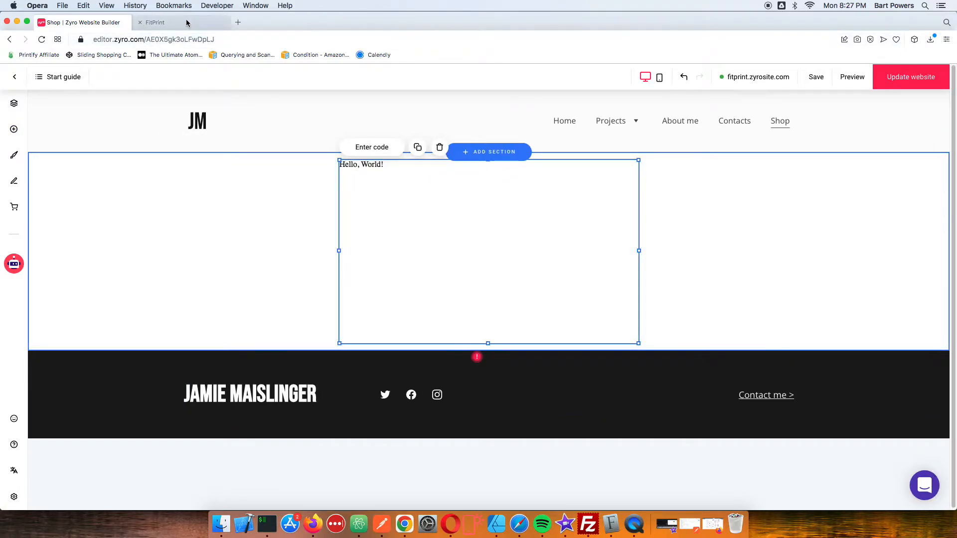
click(158, 21)
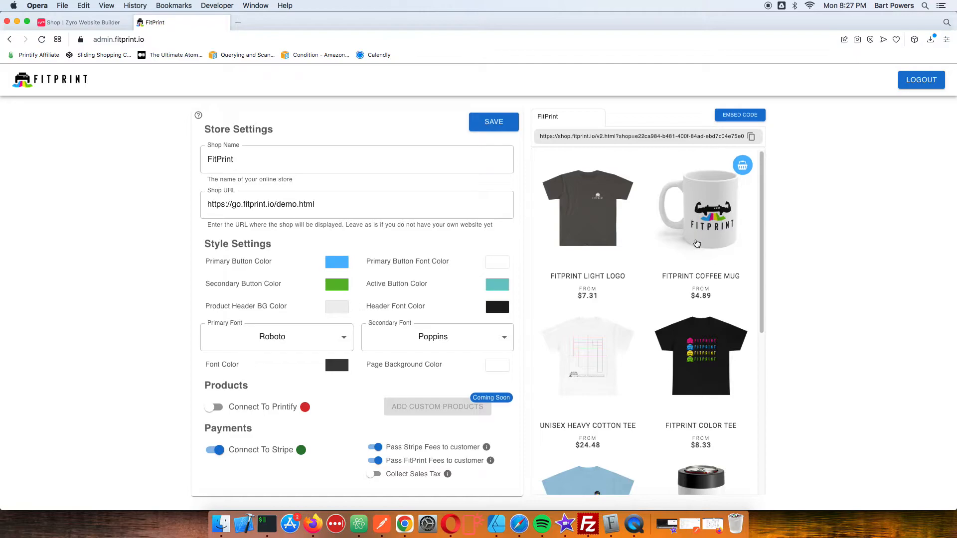
click(740, 115)
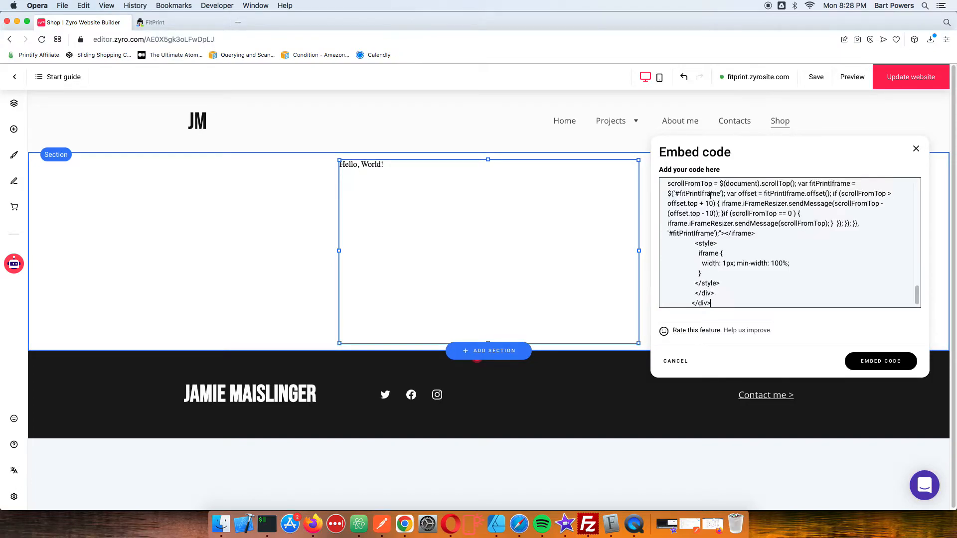
Apply the embed so the FitPrint product grid renders with two rows and Load More.
click(881, 361)
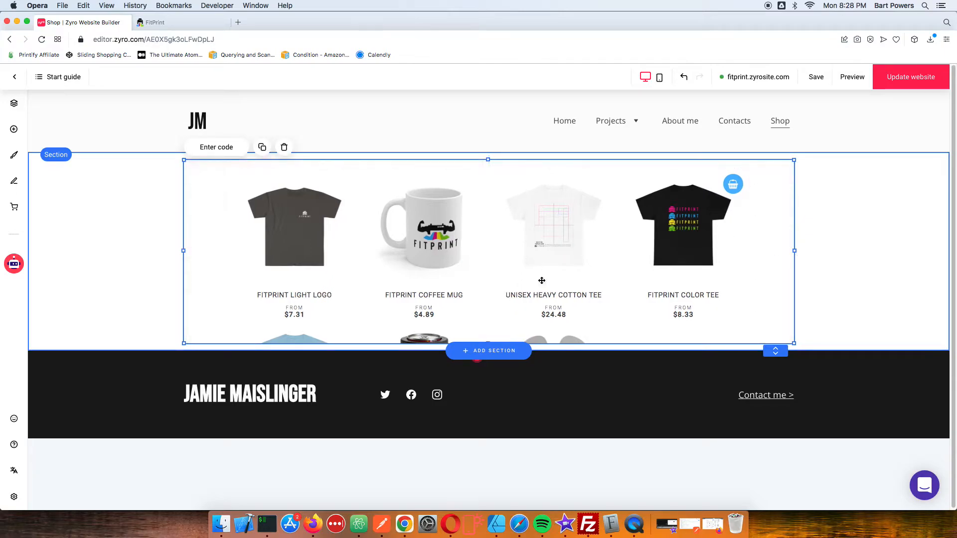
mouse_move(508, 351)
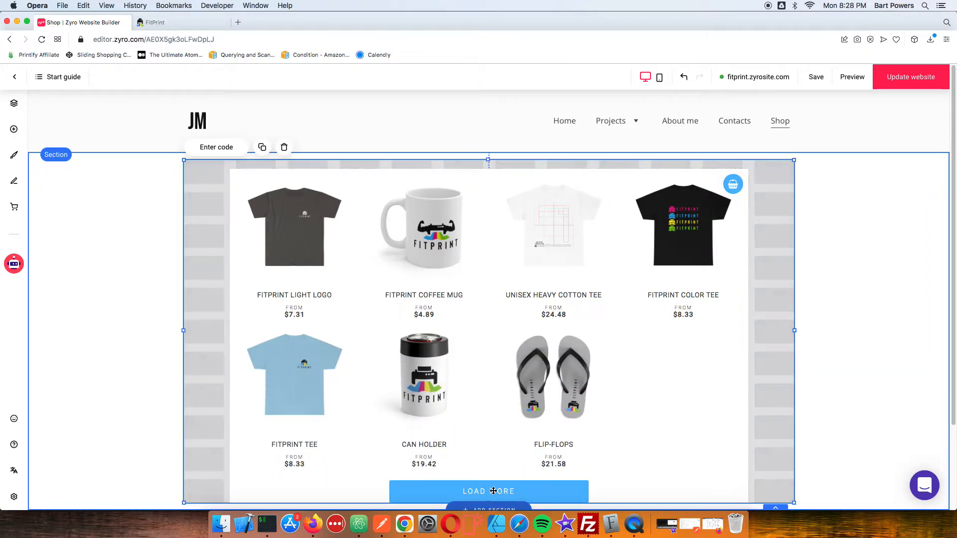
scroll(down, 3)
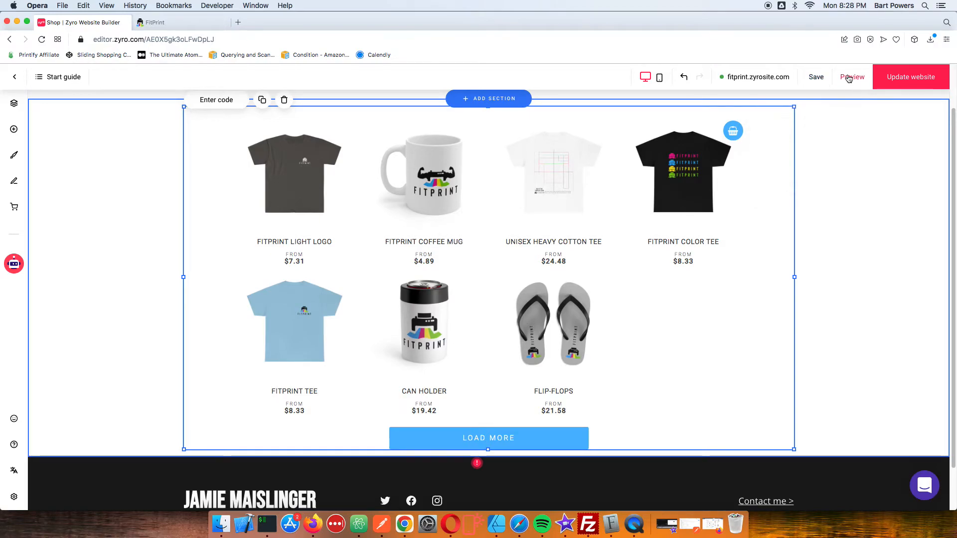
Preview the Shop page and verify Load More fetches more products.
click(853, 77)
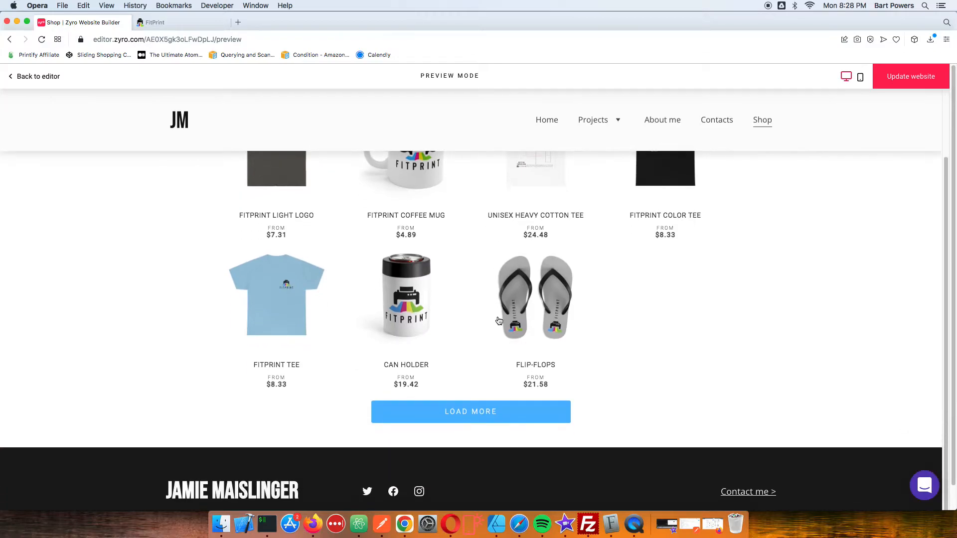
click(470, 412)
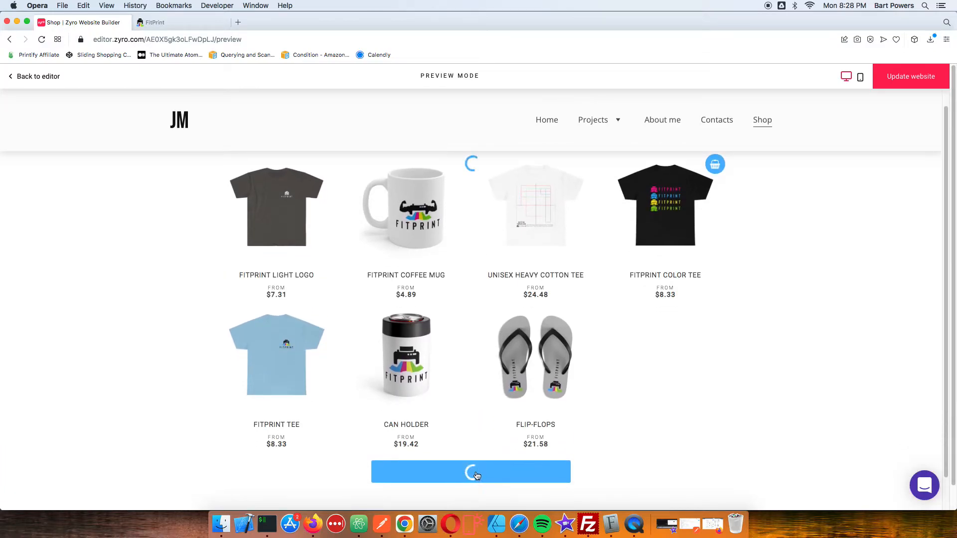
scroll(down, 3)
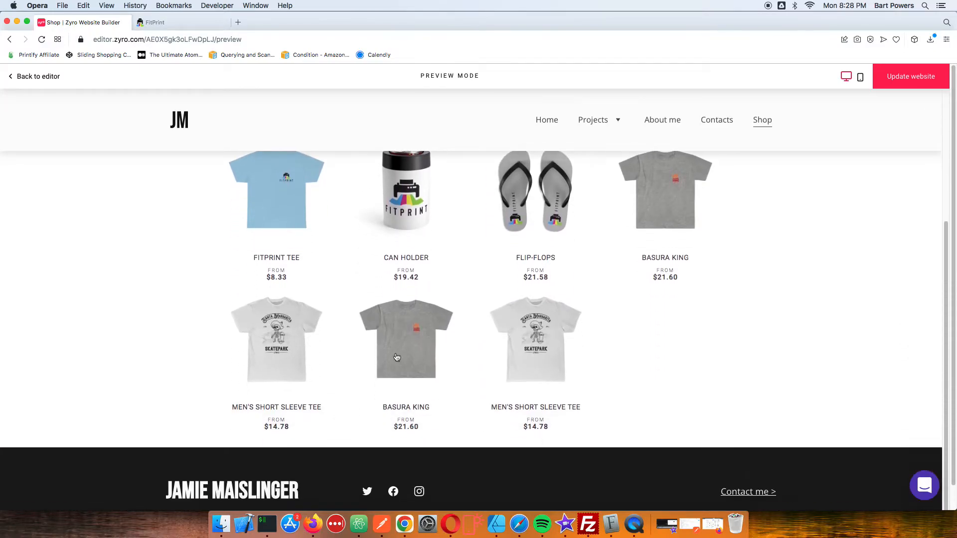
scroll(up, 3)
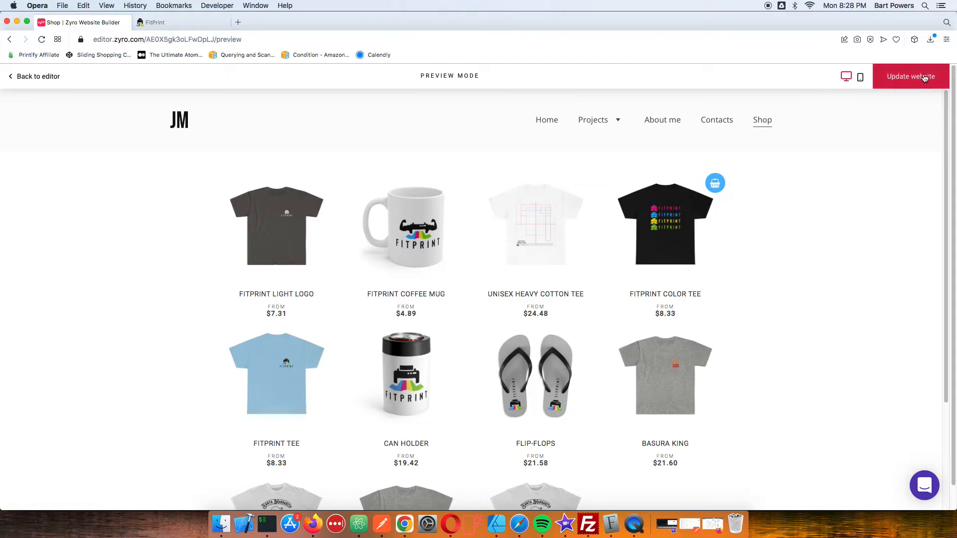
Publish the site with Update website and view the live fitprint.zyrosite.com.
click(911, 76)
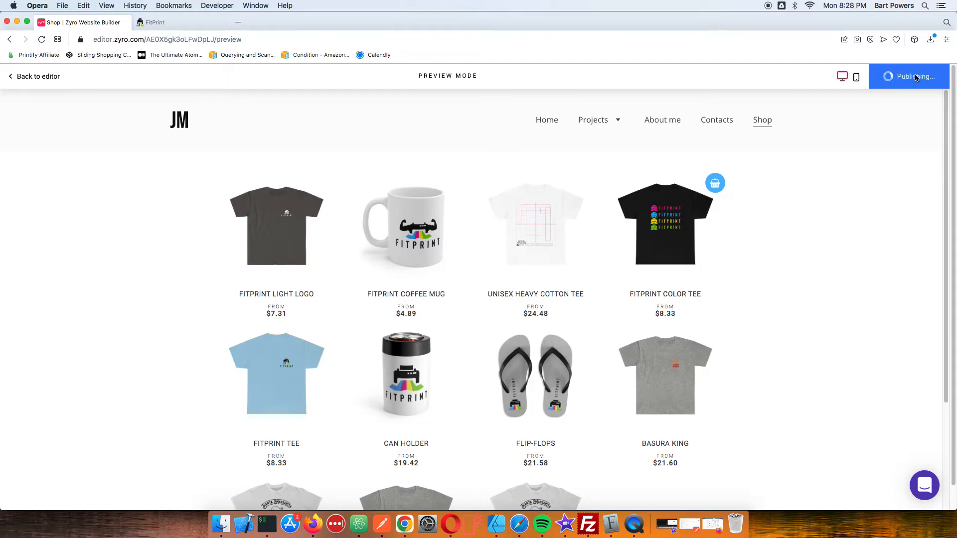
click(916, 76)
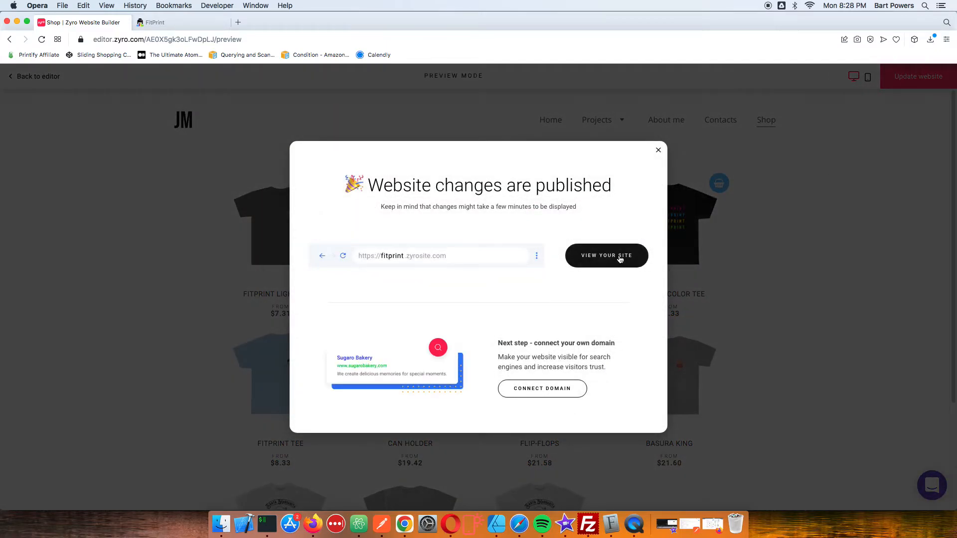
click(607, 256)
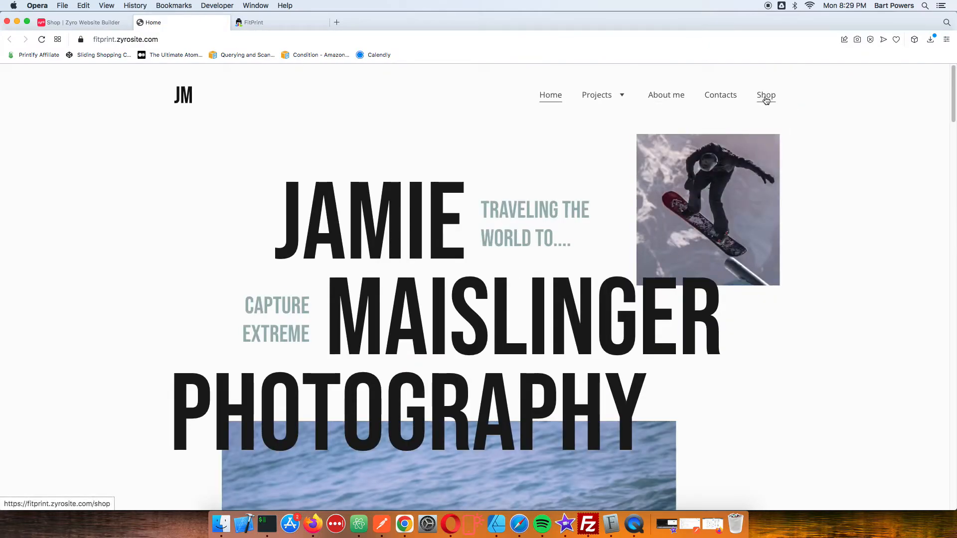
On the live Shop page add Flip-Flops to the cart, then browse to the Men's Short Sleeve Tee.
click(765, 96)
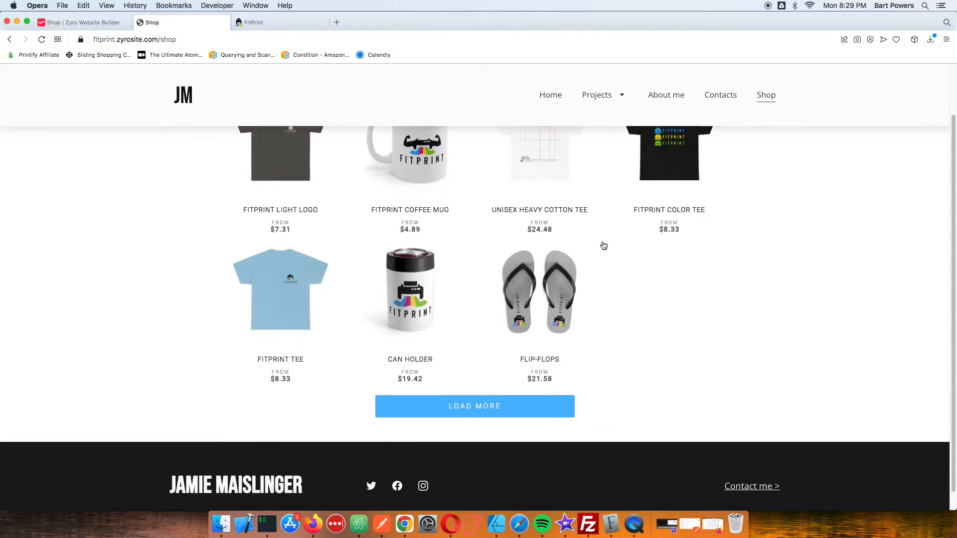
click(539, 291)
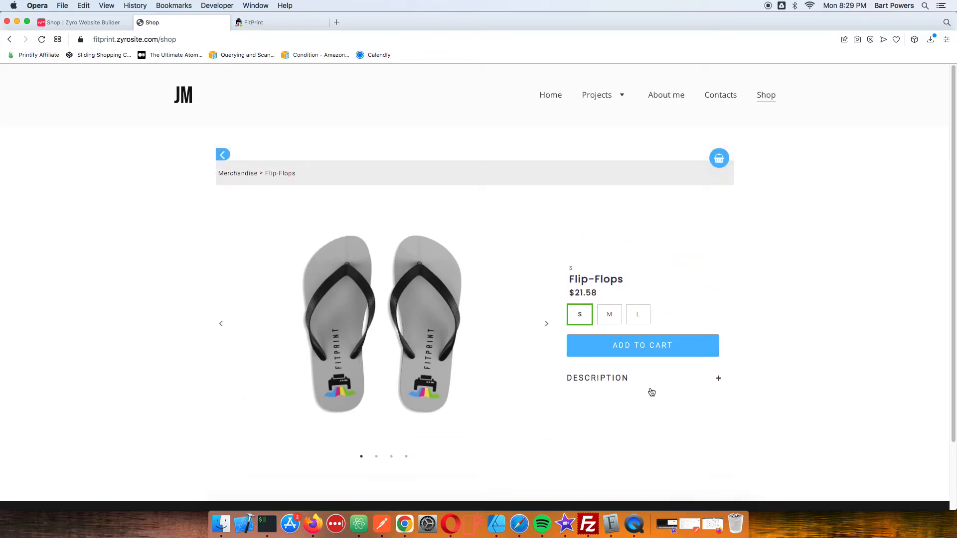
click(642, 345)
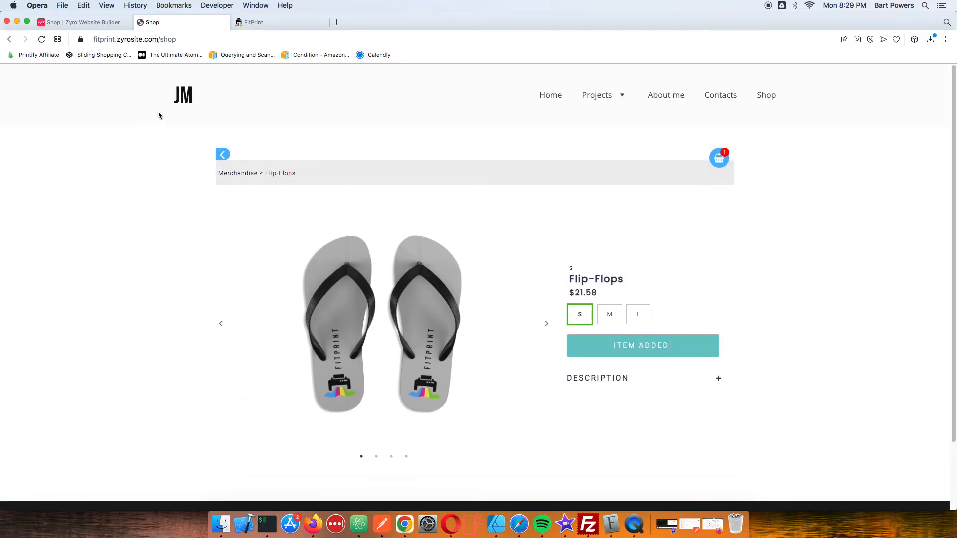
click(223, 154)
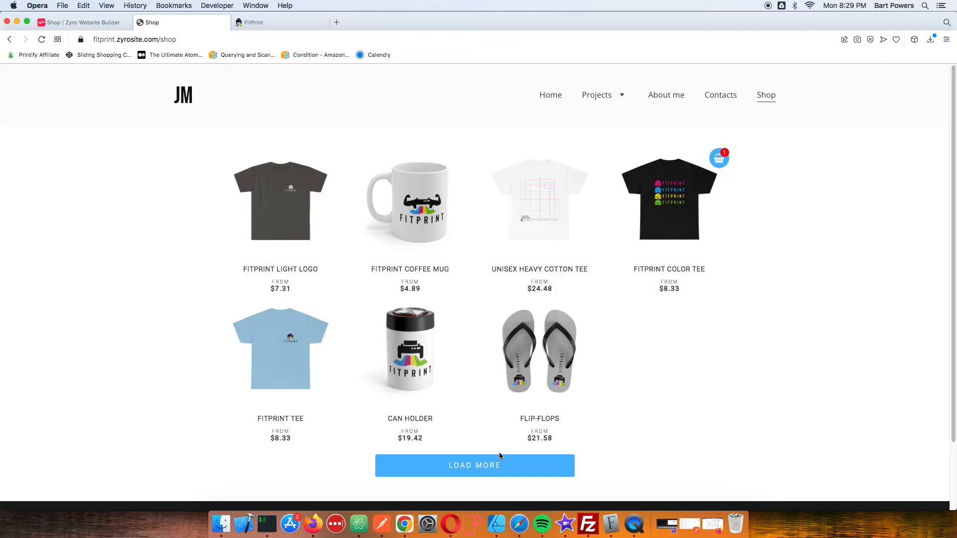
click(475, 466)
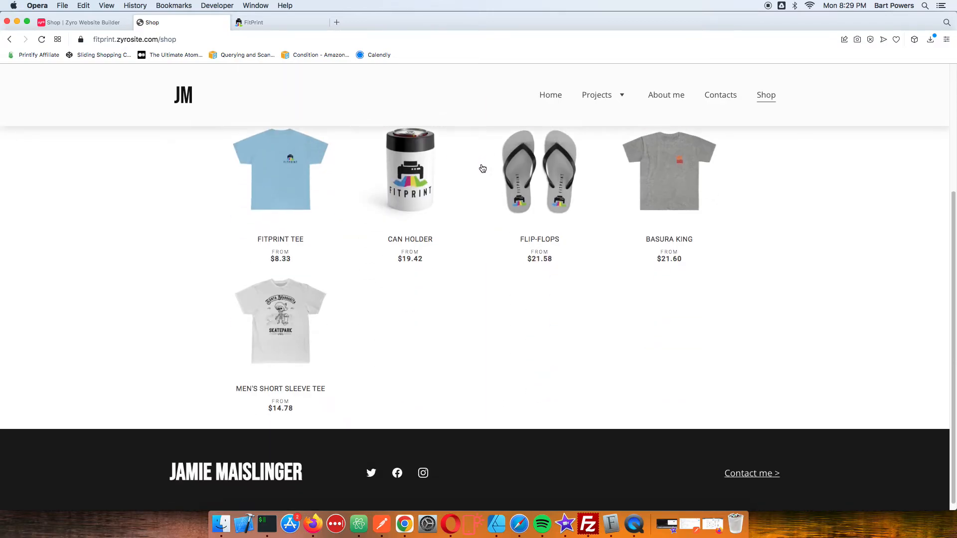
click(280, 321)
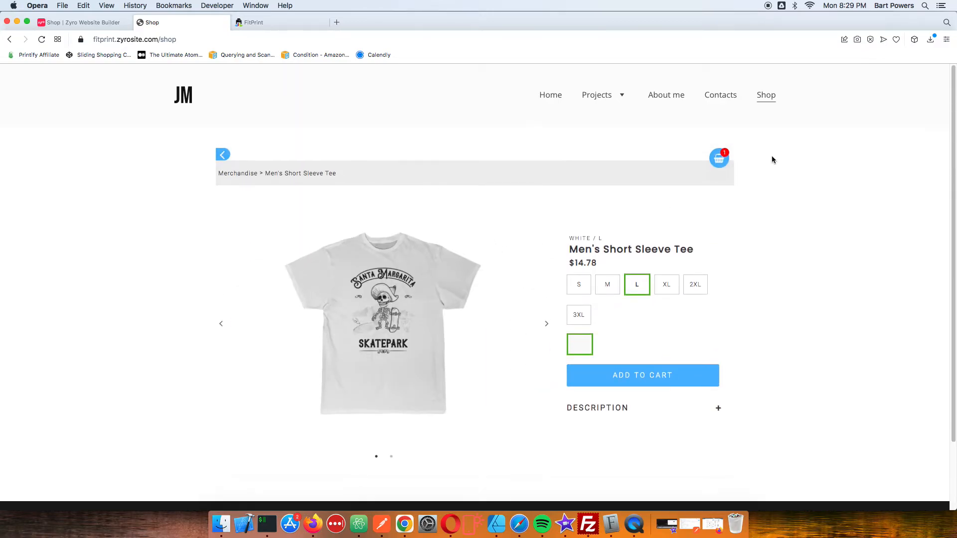
Calculate shipping and fees in the cart, giving a $32.66 total.
click(719, 157)
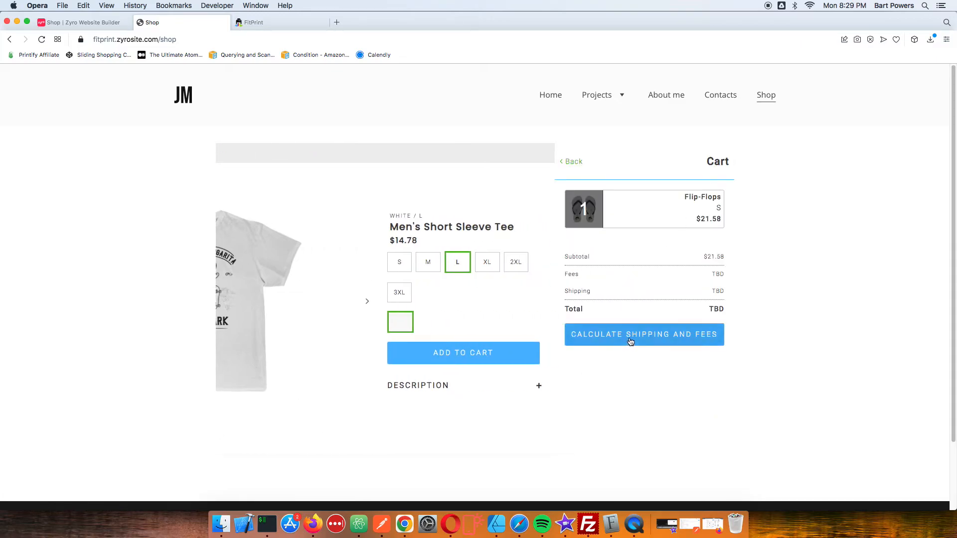
click(631, 335)
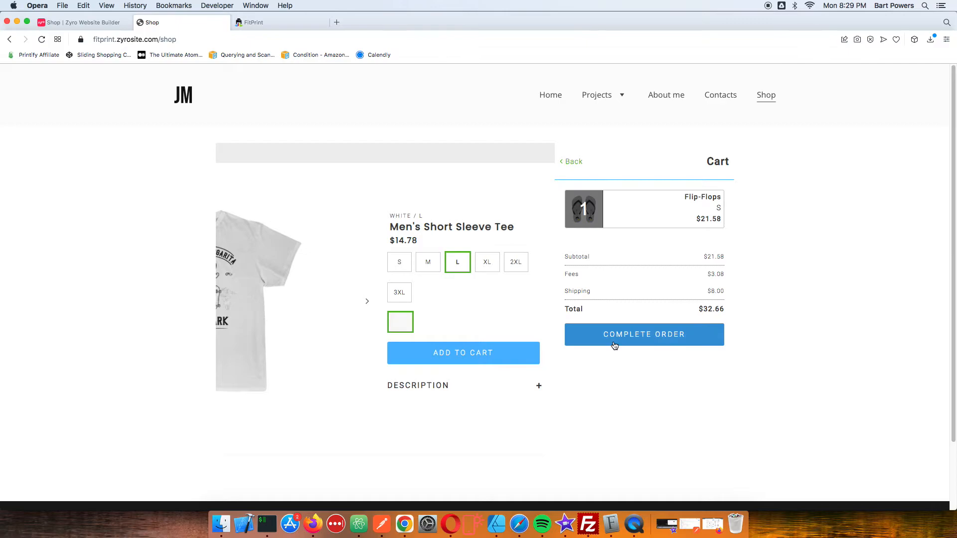
Reach Stripe Checkout for $32.66 (Knee High Surf Co.), go back, and view the shop at phone width.
click(644, 335)
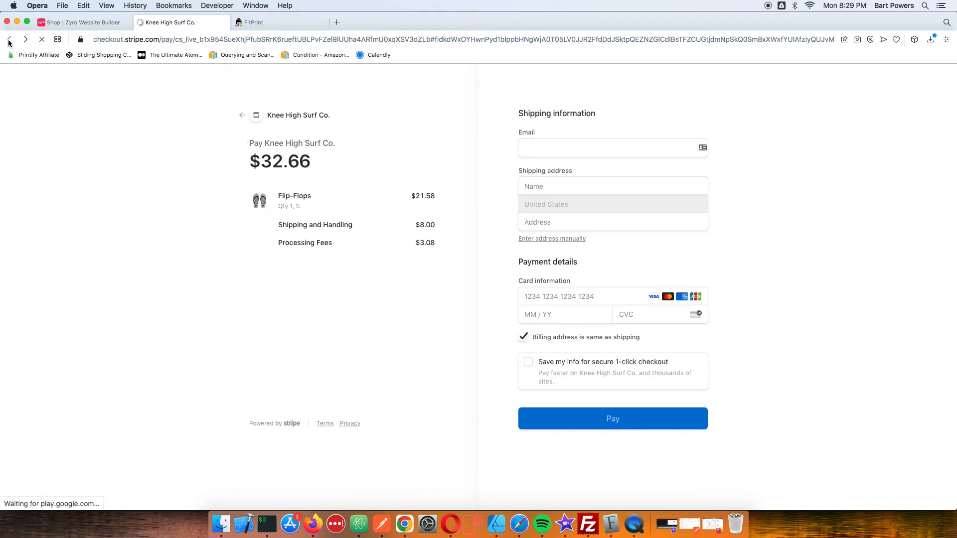
click(9, 40)
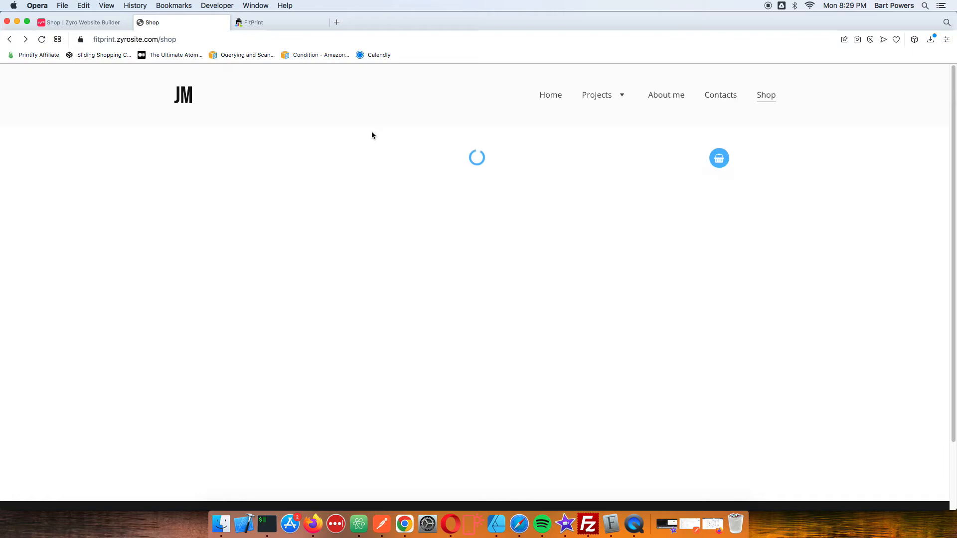
click(217, 5)
text(jss1)
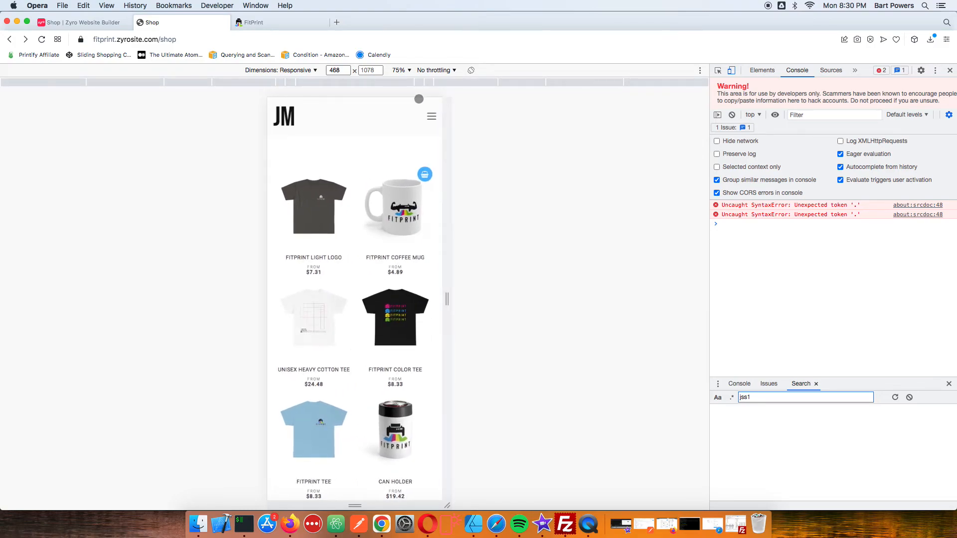
Show the phone preview at 100% zoom and load more products in the grid.
click(401, 70)
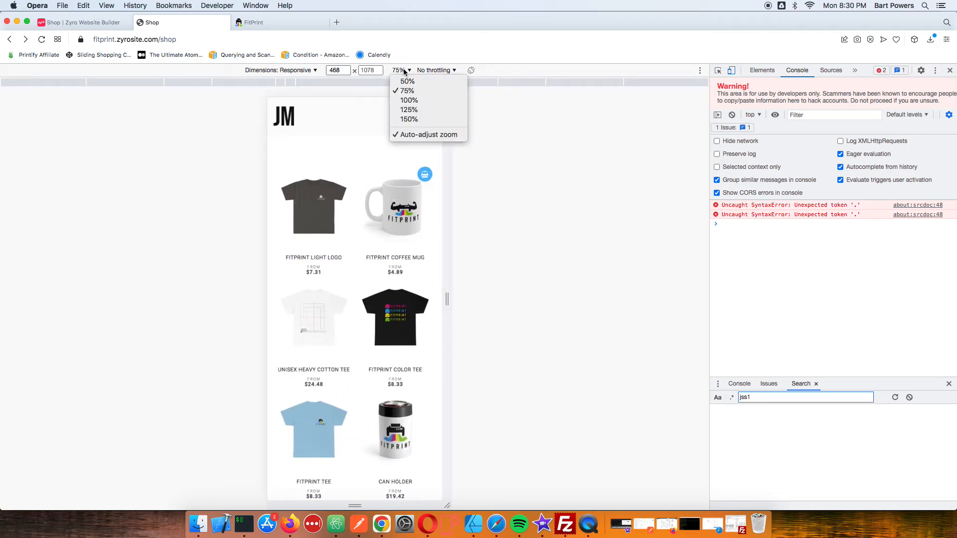
click(410, 99)
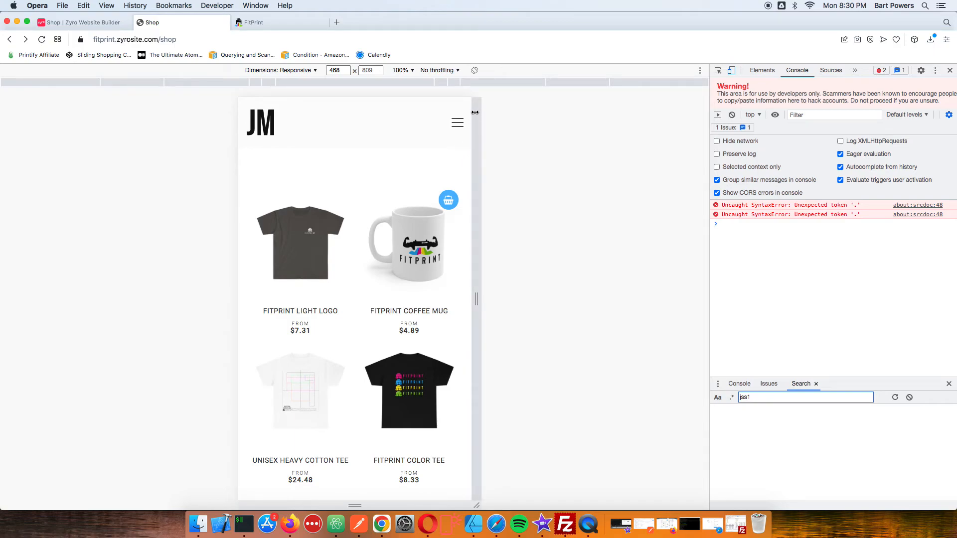
scroll(down, 3)
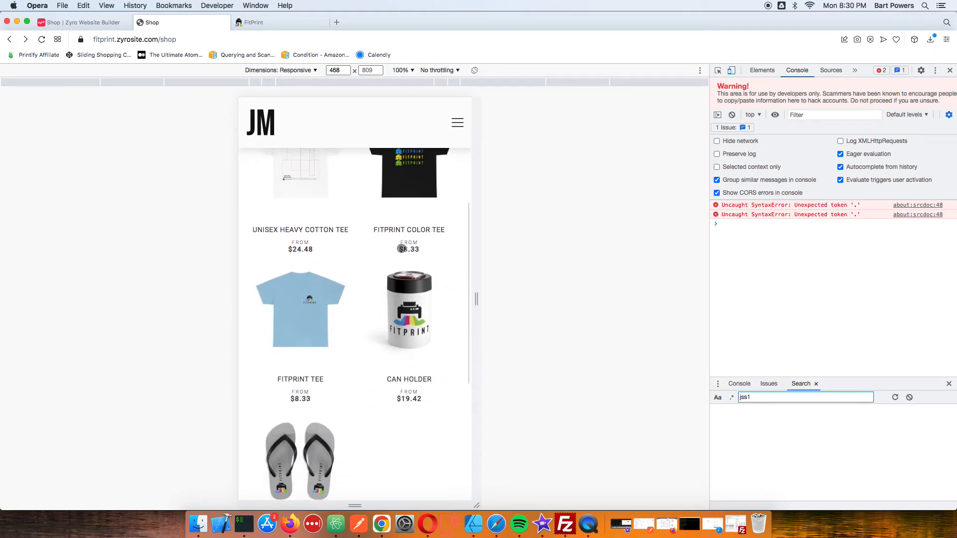
scroll(down, 3)
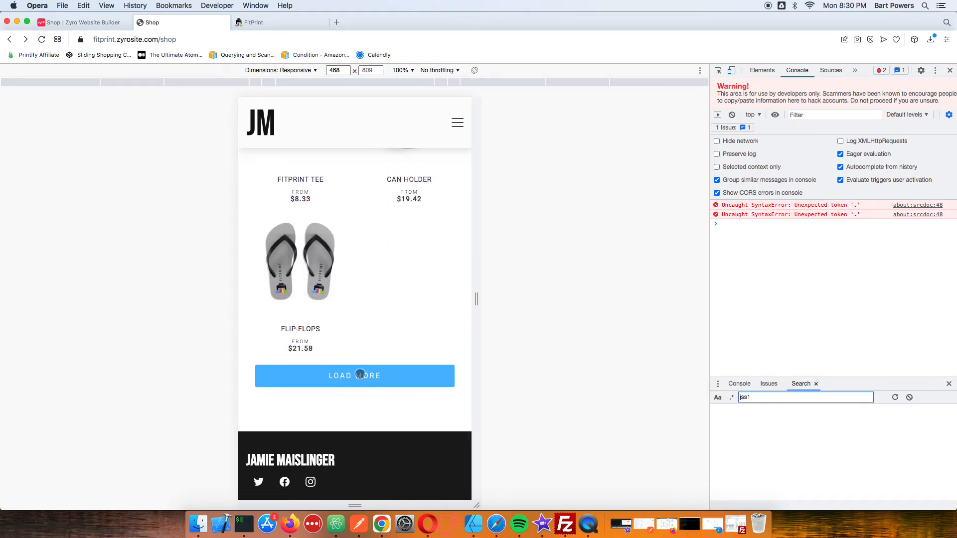
click(355, 376)
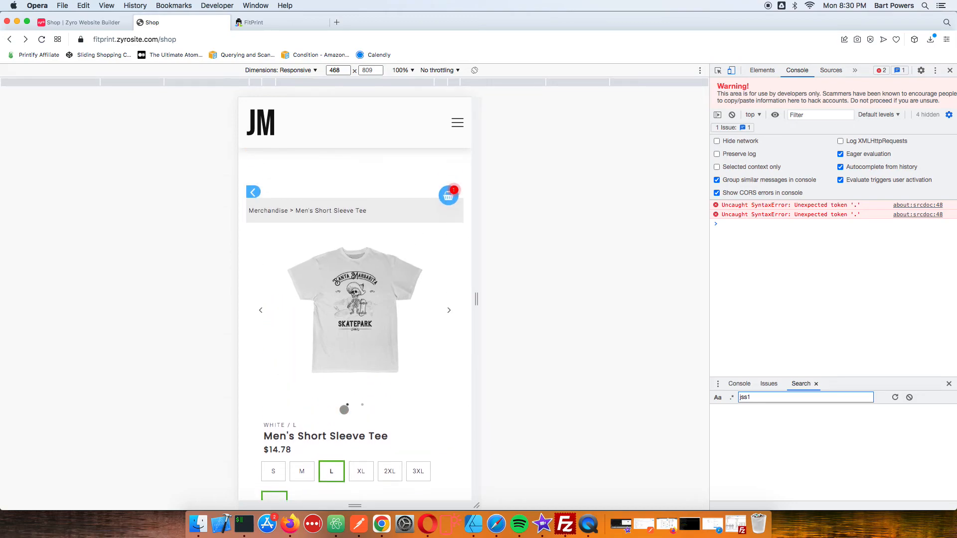
Take the Men's Tee cart through shipping to Stripe Checkout ($21.90), then return to Zyro.
click(449, 195)
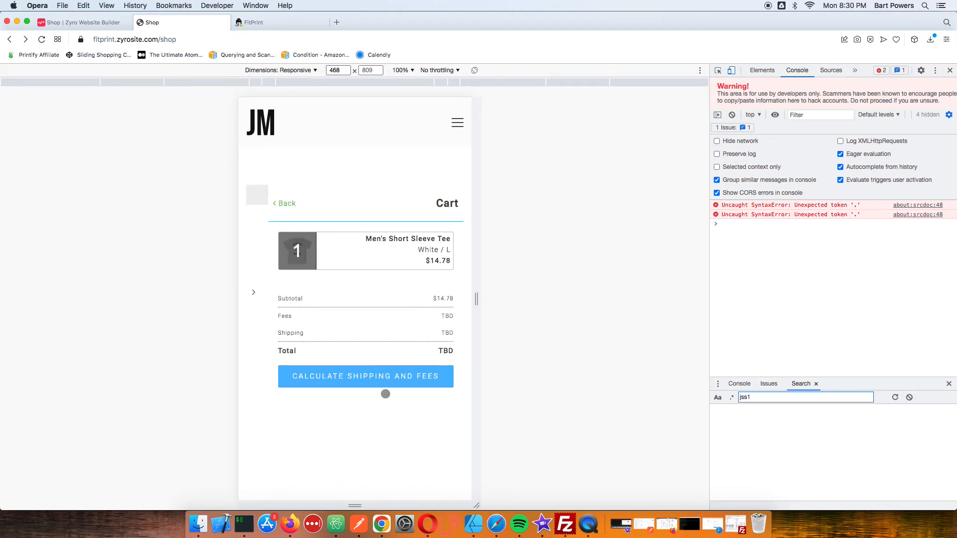
click(365, 377)
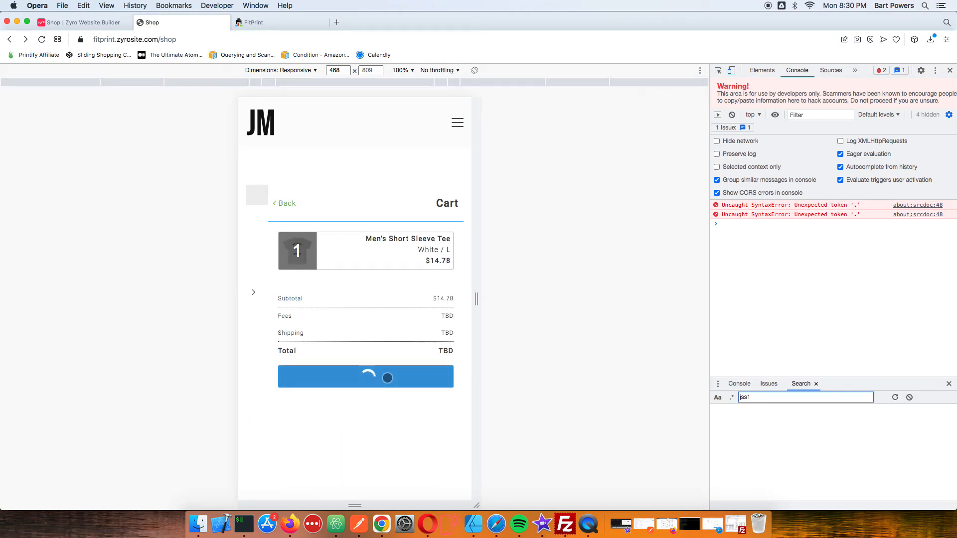
click(365, 377)
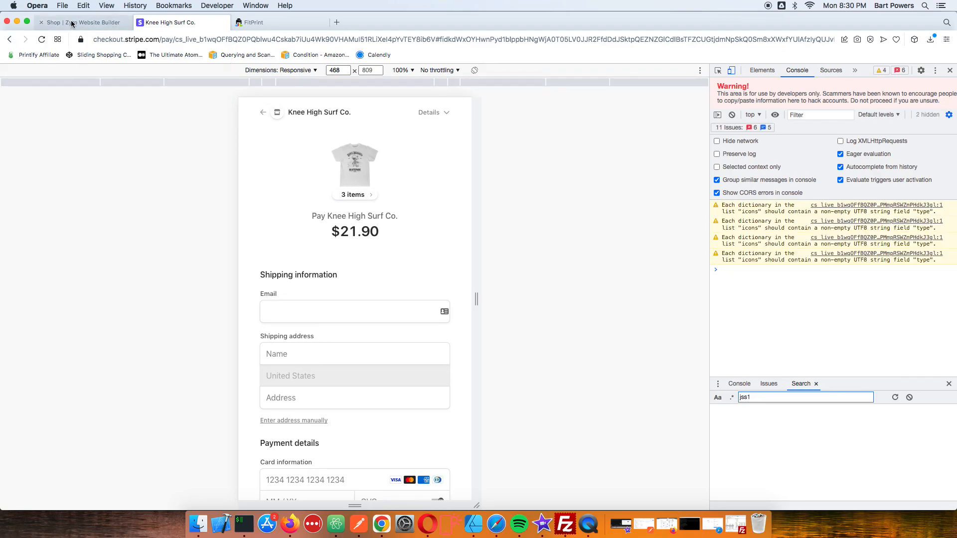
click(75, 22)
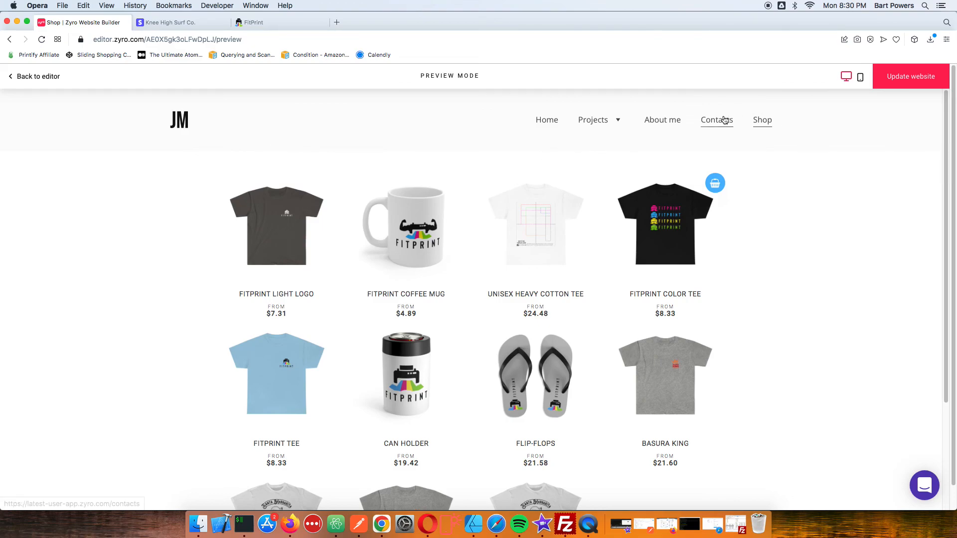
mouse_move(710, 135)
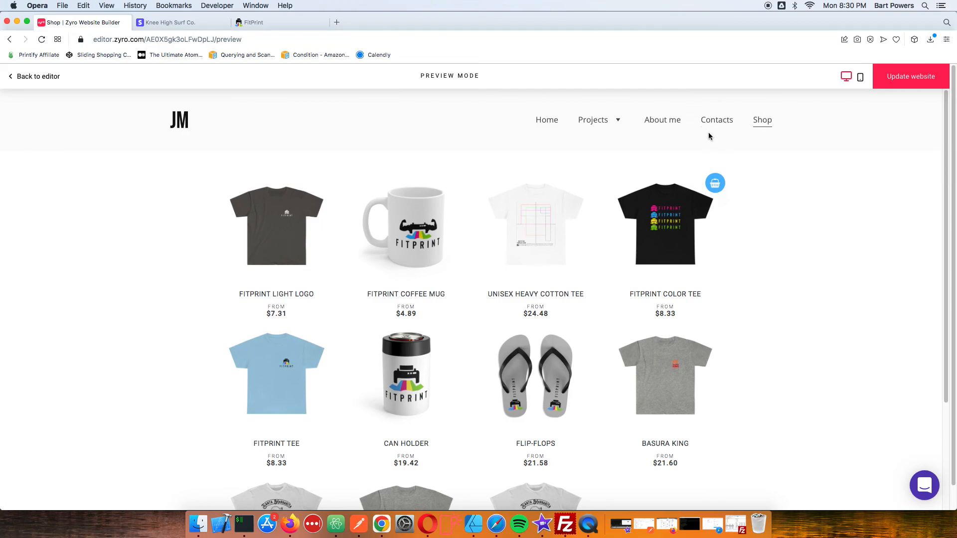
mouse_move(174, 161)
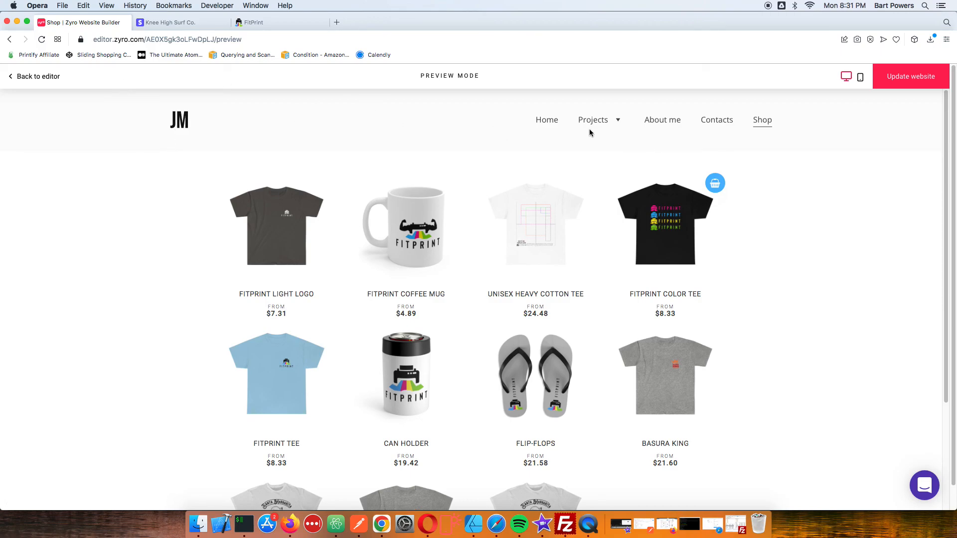
mouse_move(458, 57)
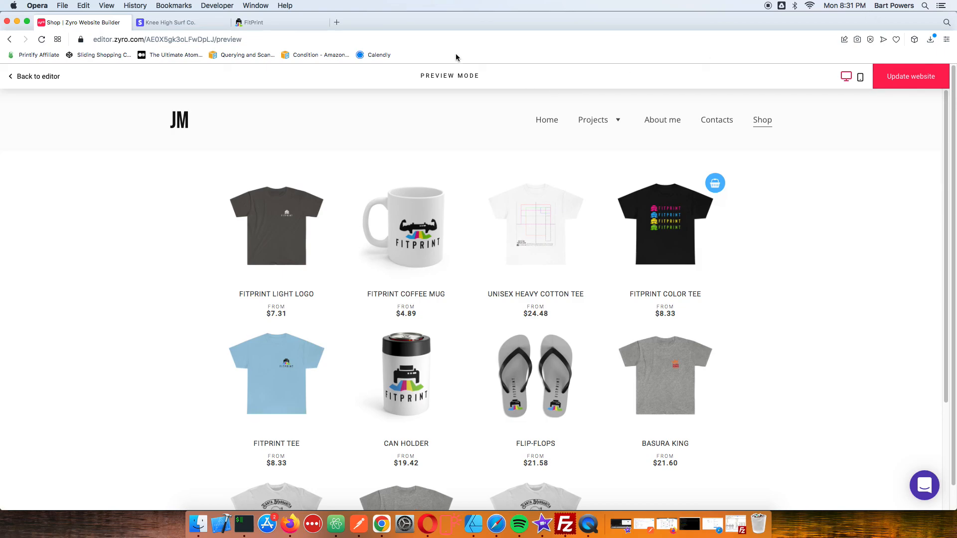